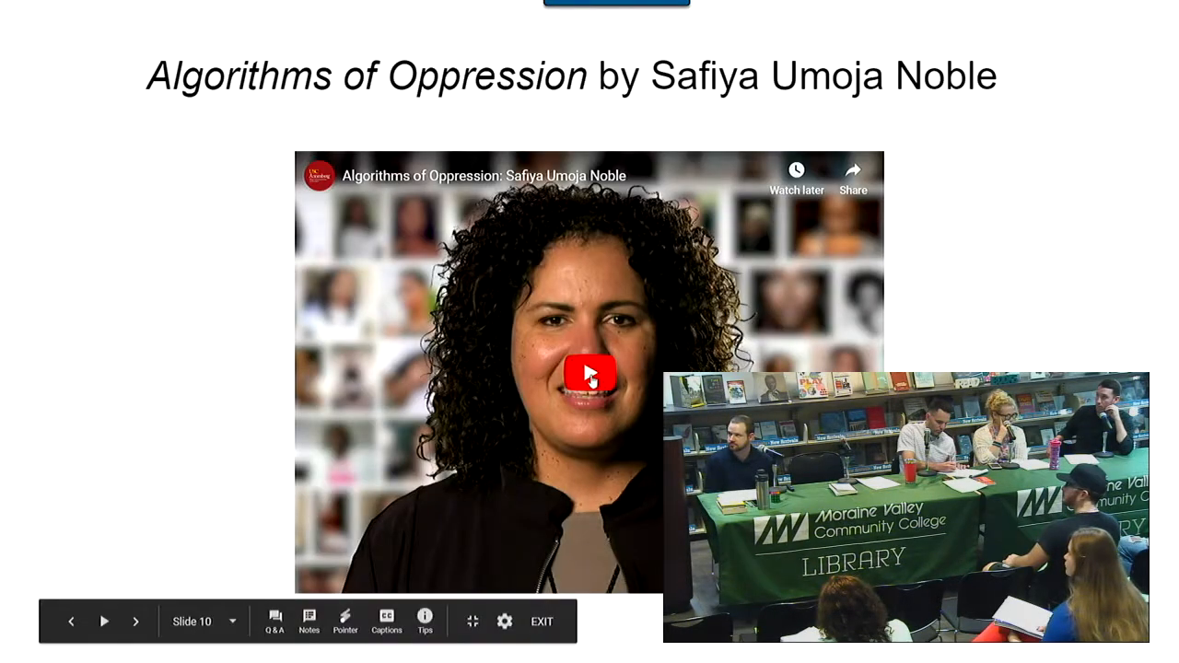
Start playback of the embedded Algorithms of Oppression YouTube video on slide 10.
click(590, 376)
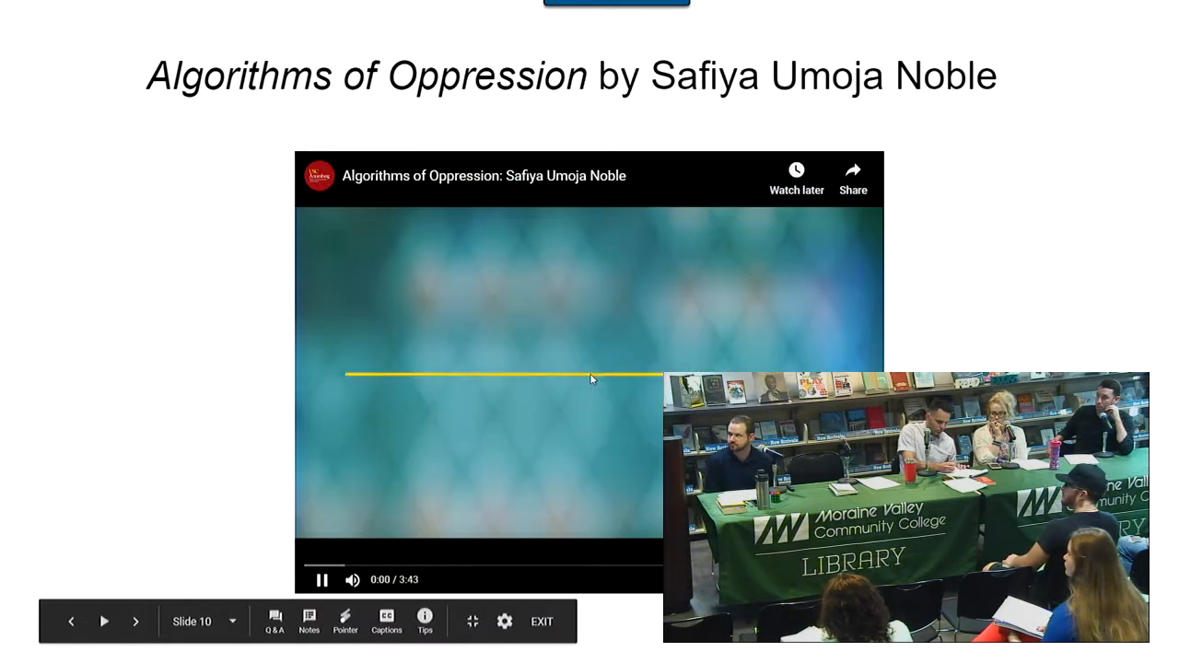